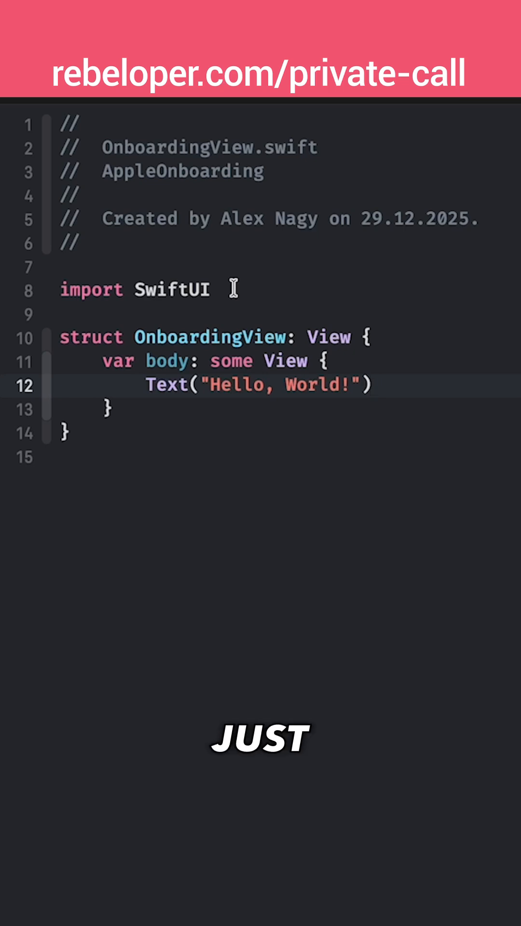
type("#if DEBUG")
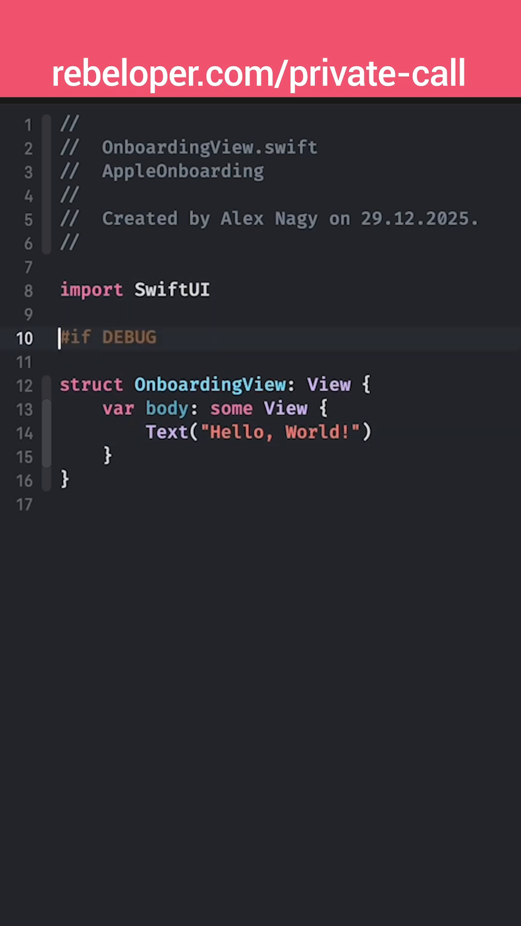
type("struct OnboardingPage: {")
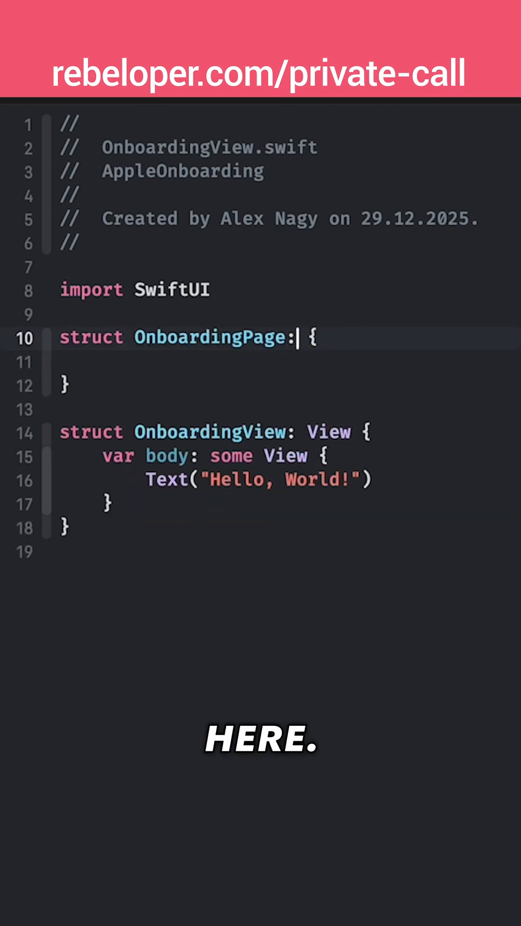
type("Ide")
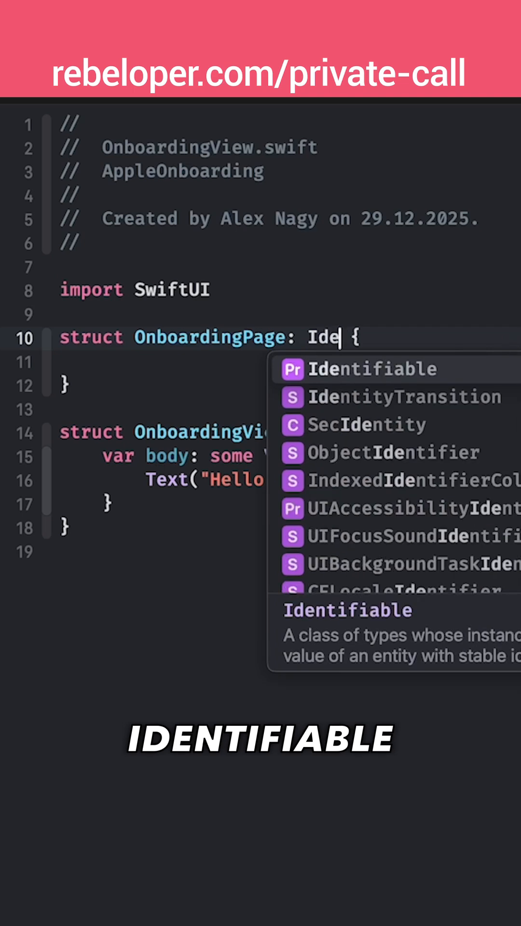
type("let id =")
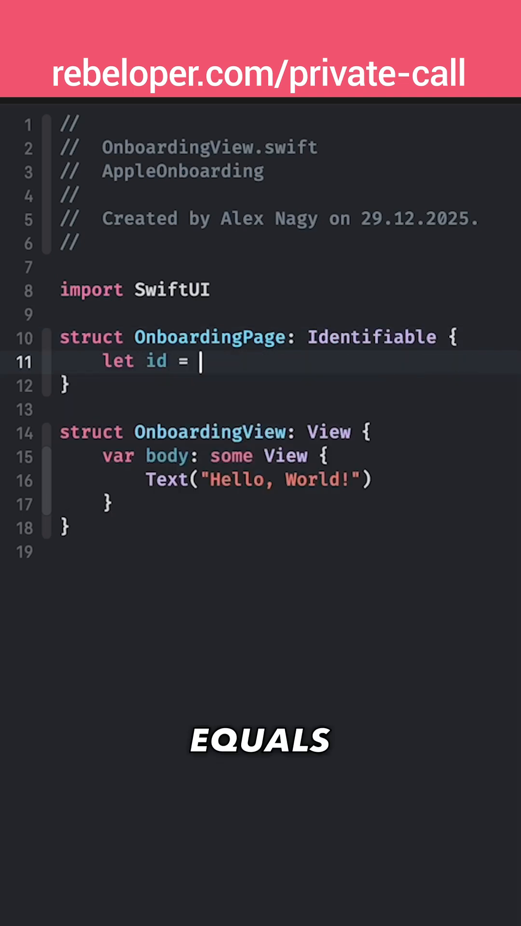
type("UUID()")
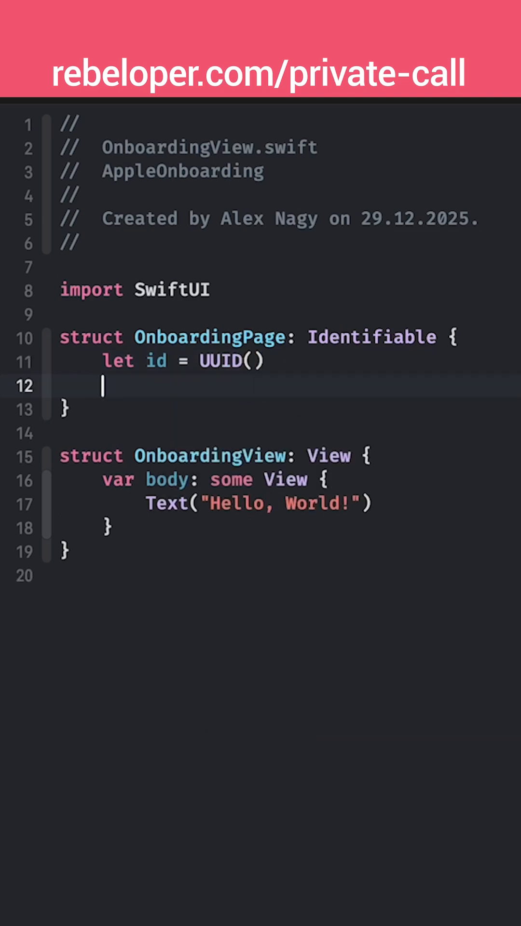
type("let imageName: String")
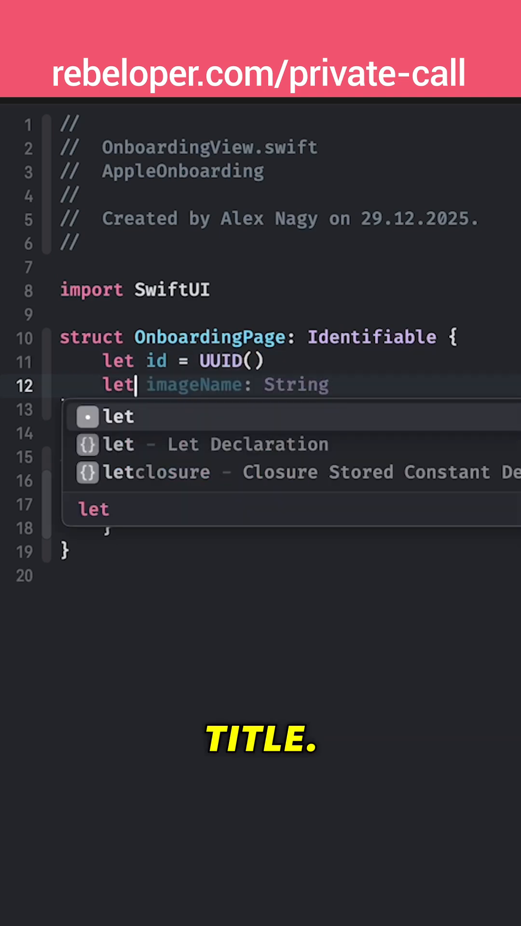
type("title")
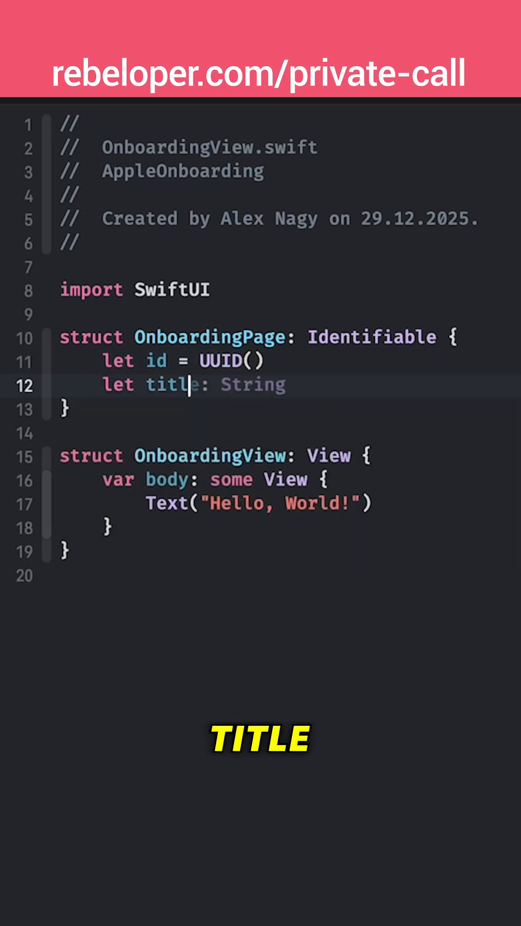
type("let imageName: String")
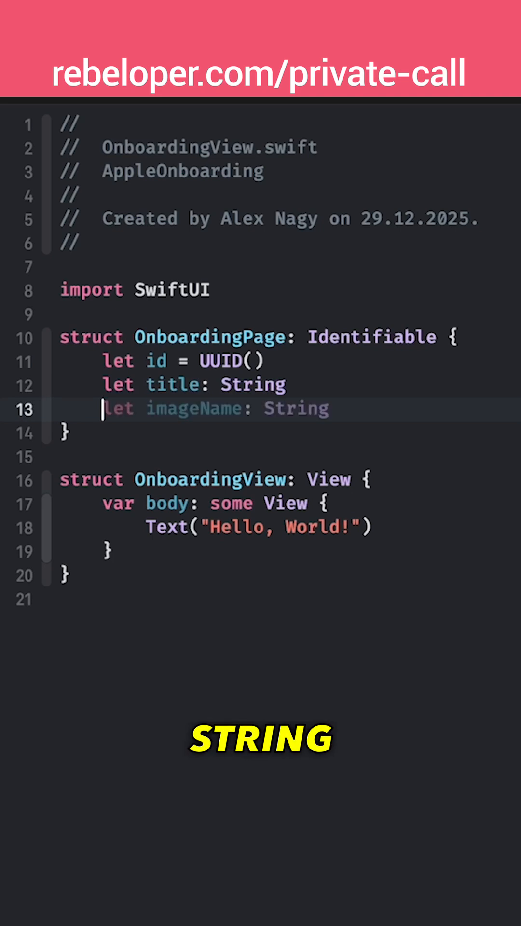
type("subs")
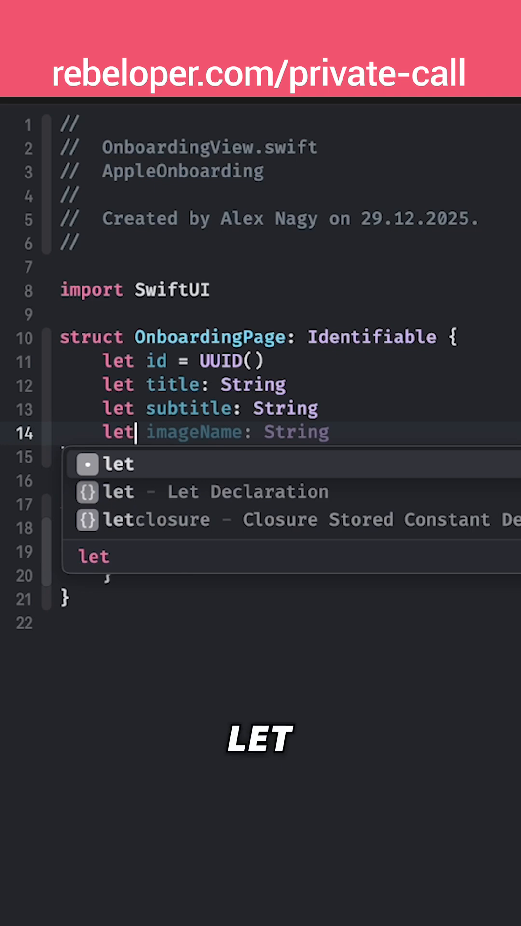
type("systemImage: String")
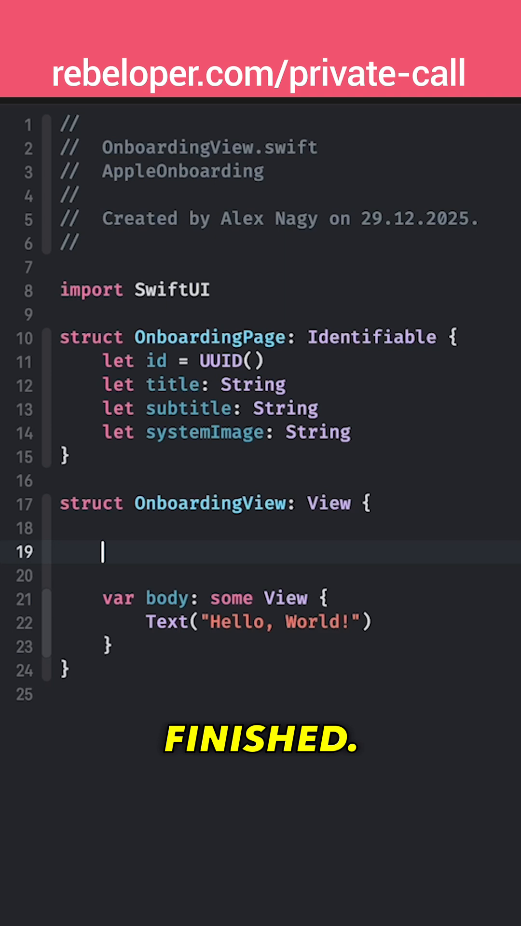
type("@")
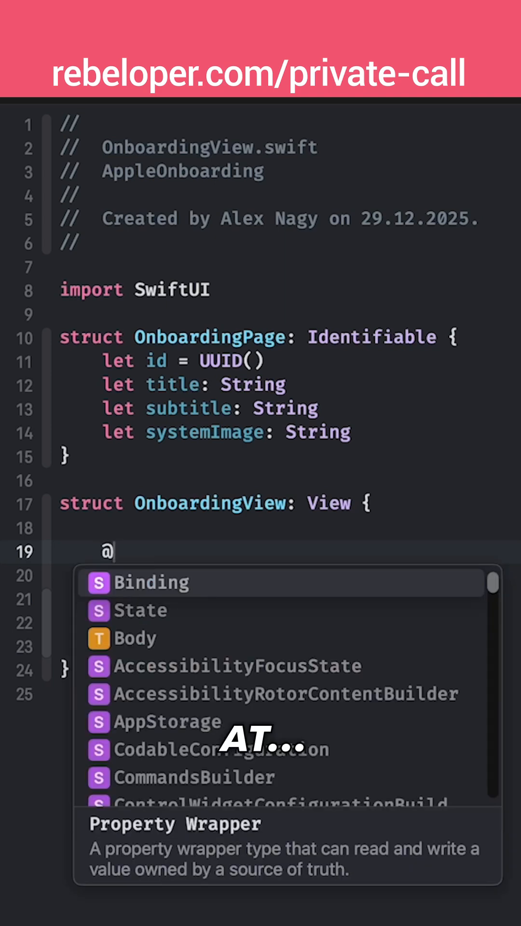
type("Apst")
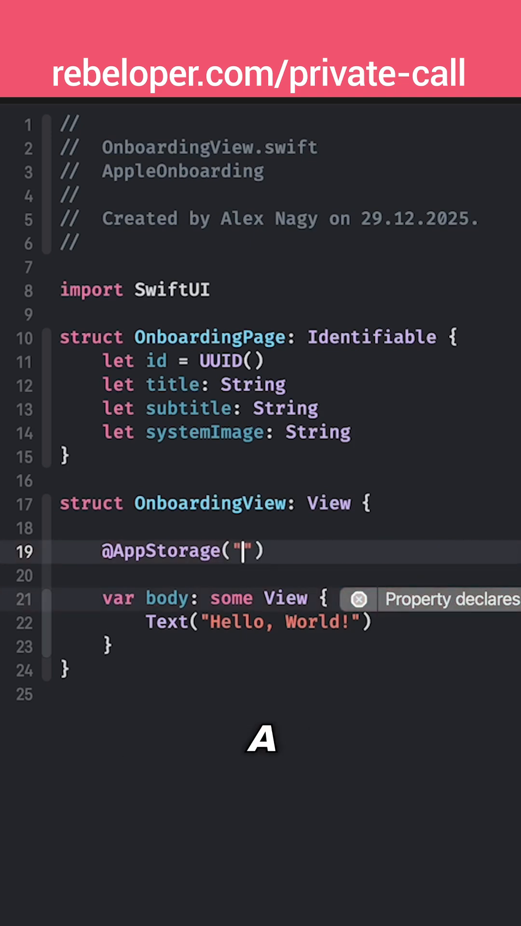
type("did")
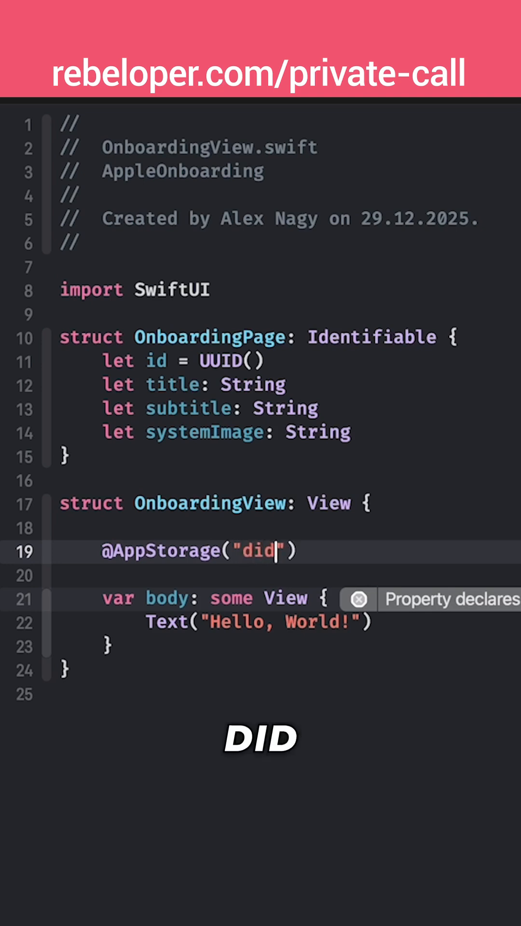
type("Finish")
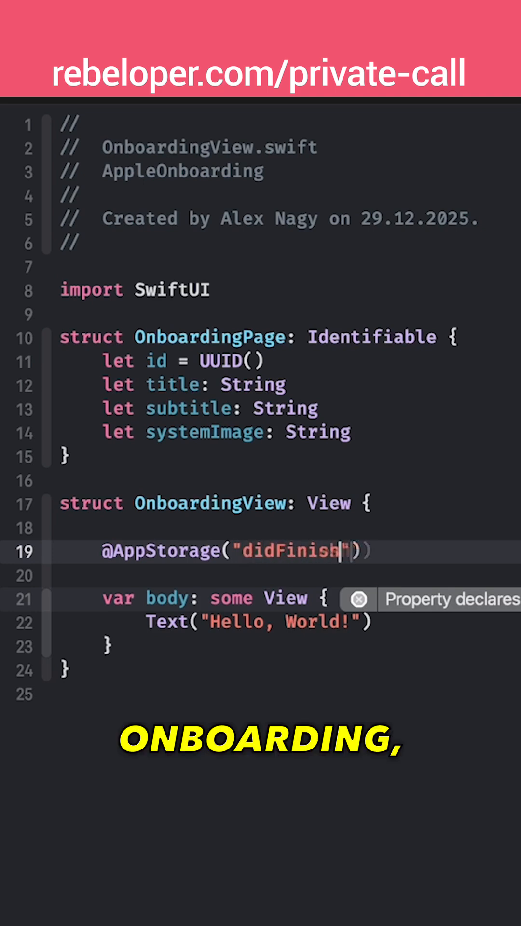
type("On")
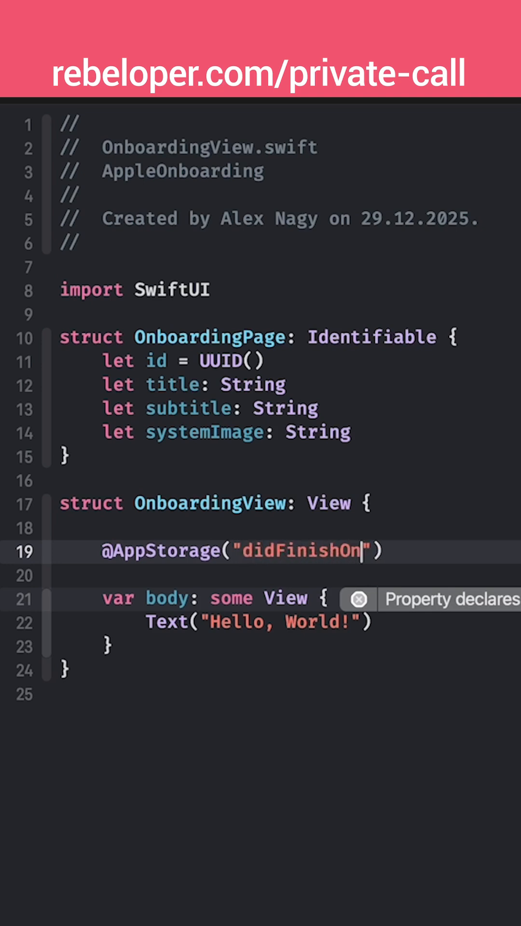
type("boarding")
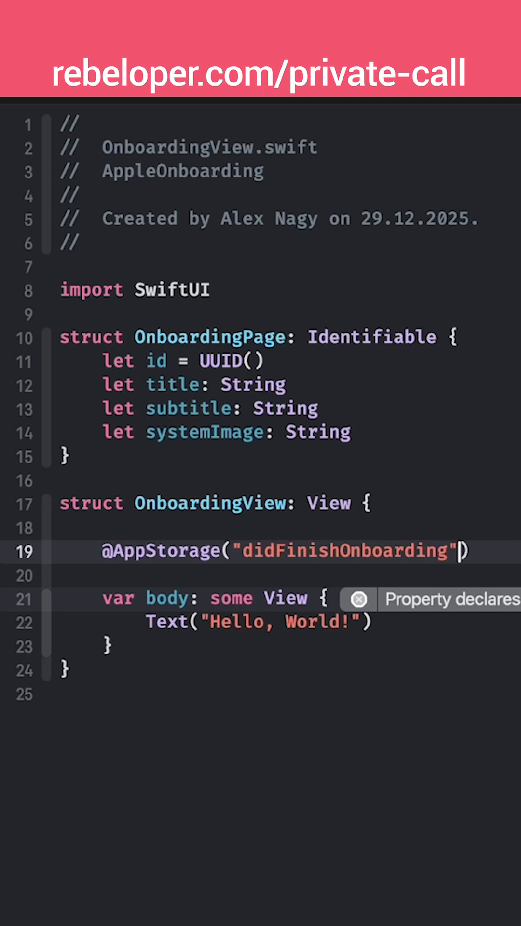
type("privat")
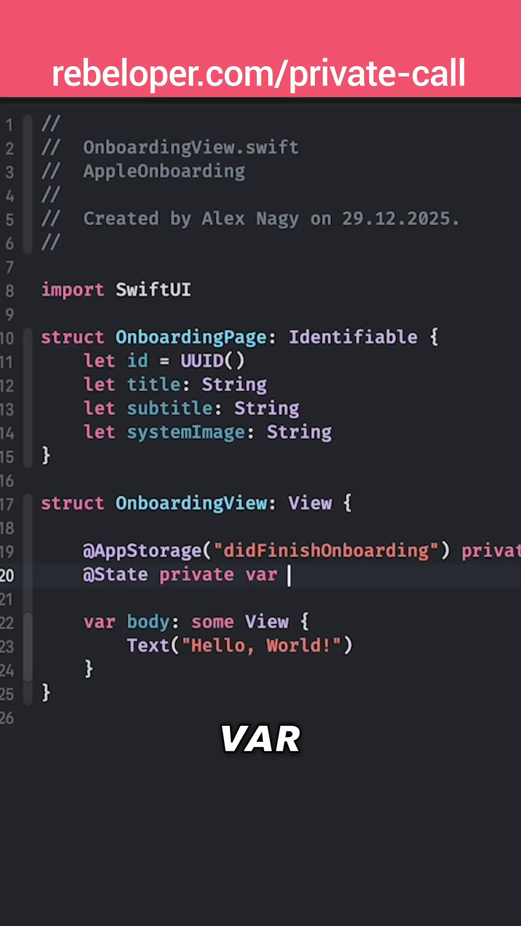
type("index")
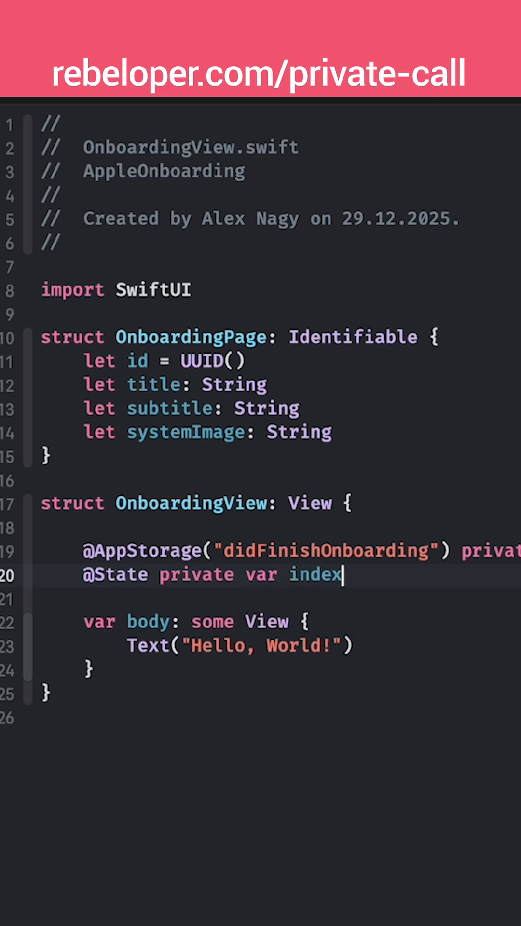
type("= 0")
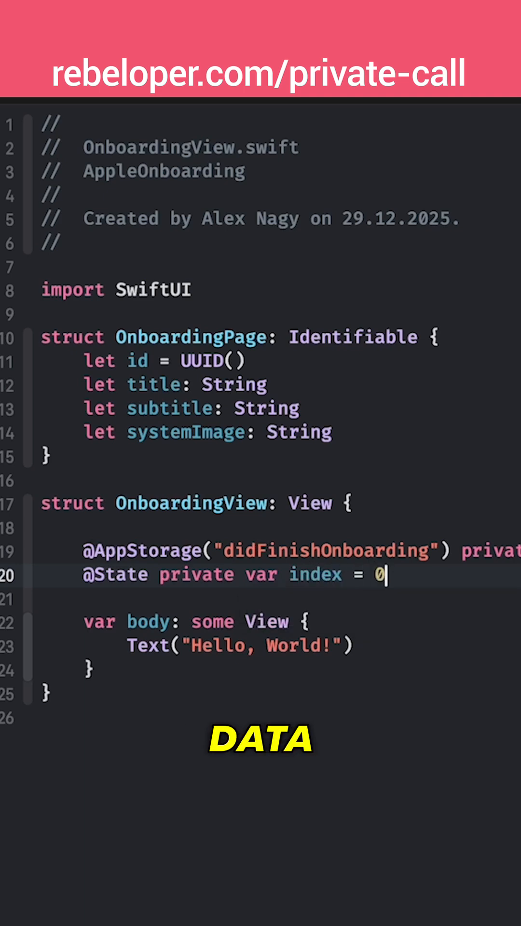
type("let pages: [OnboardingPage] = [")
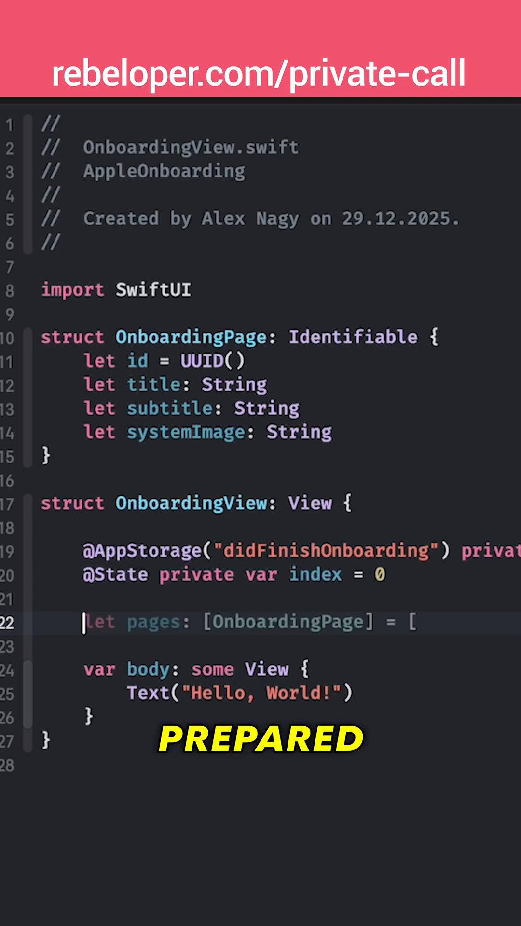